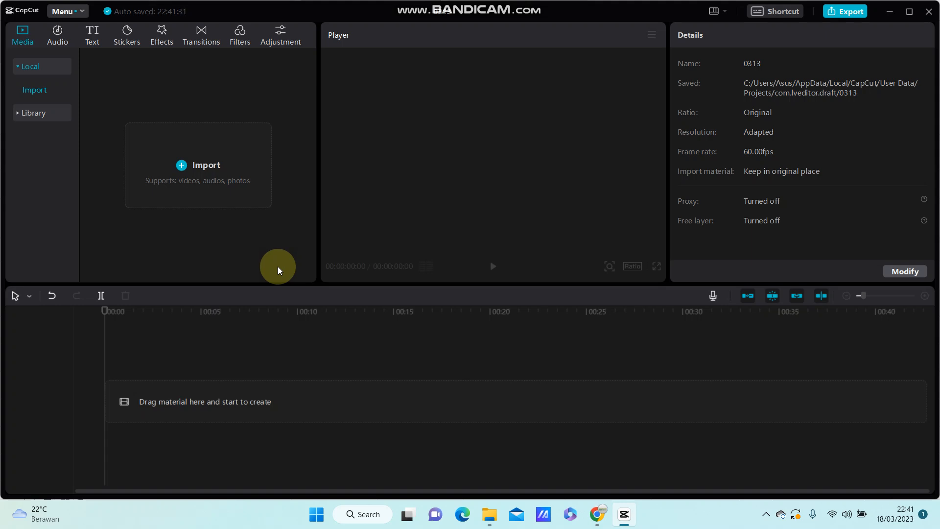
pyautogui.moveTo(186, 170)
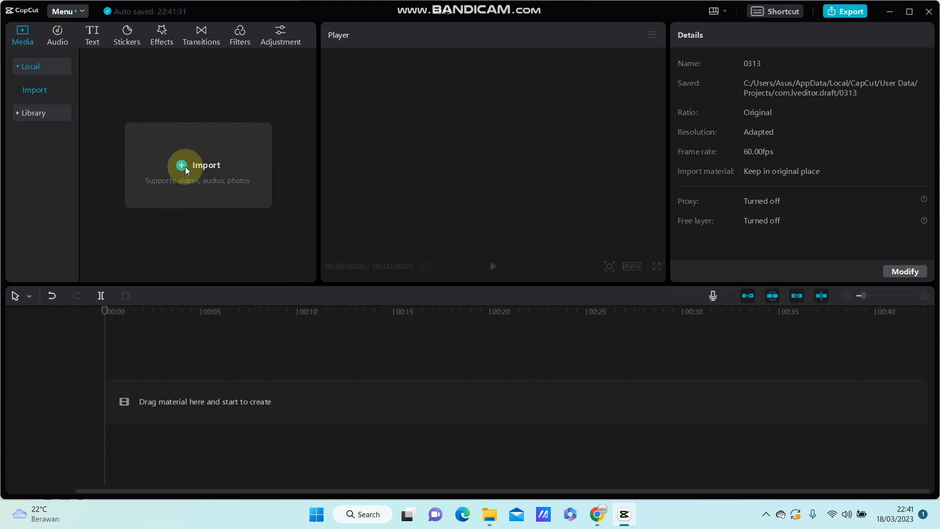
# Import the five anime portrait images from Downloads into the media library.
pyautogui.click(198, 165)
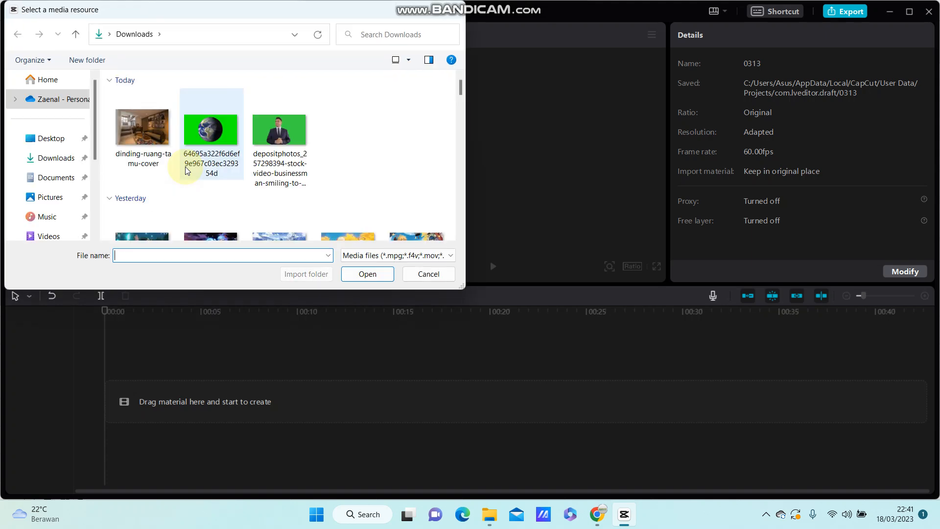
pyautogui.scroll(-3)
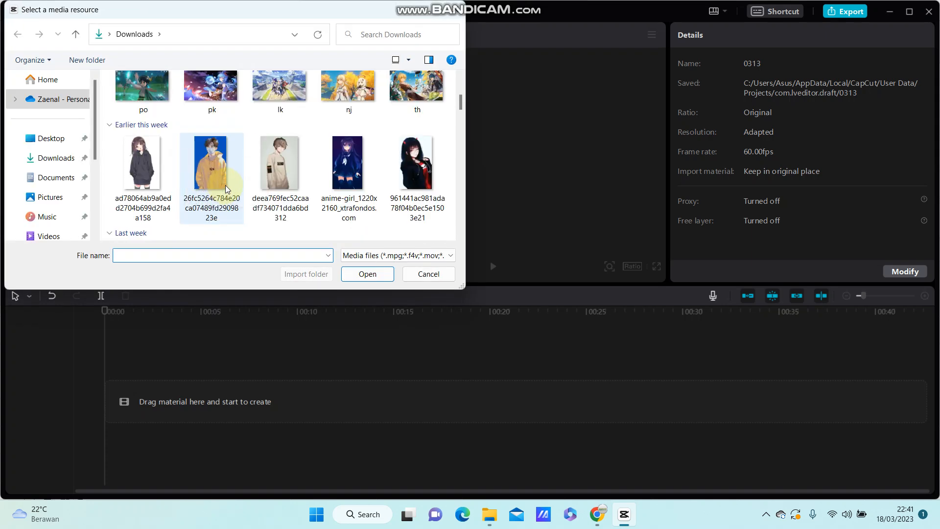
pyautogui.moveTo(142, 162)
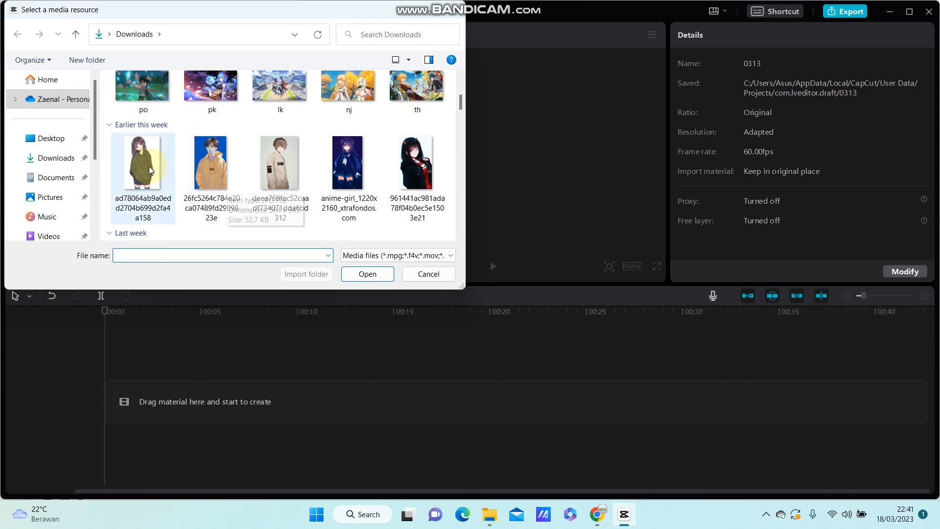
pyautogui.moveTo(279, 86)
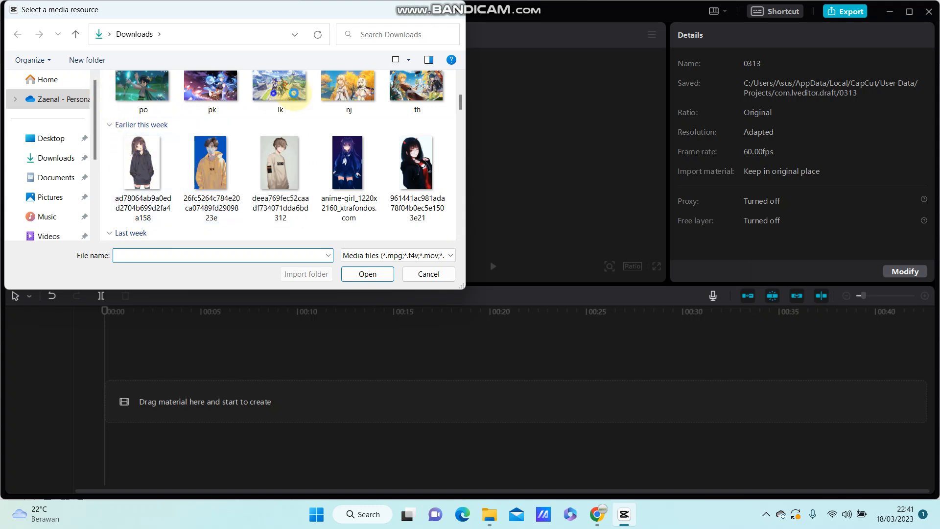
pyautogui.click(280, 87)
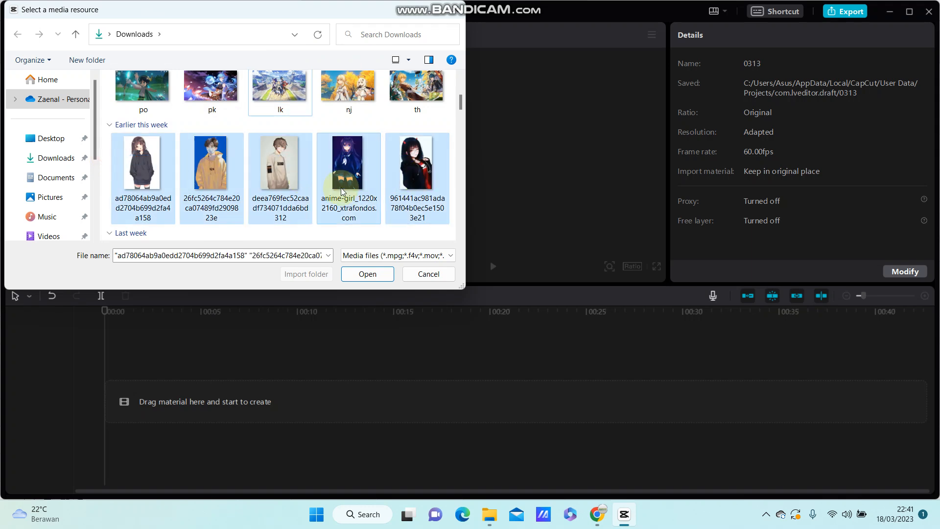
pyautogui.click(367, 274)
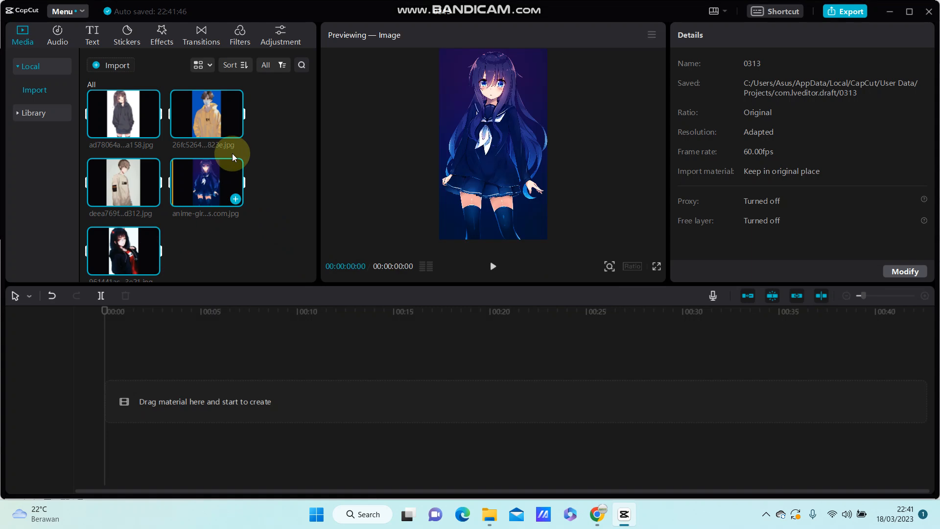
# Add all five imported portraits to the timeline and select the first clip.
pyautogui.click(123, 182)
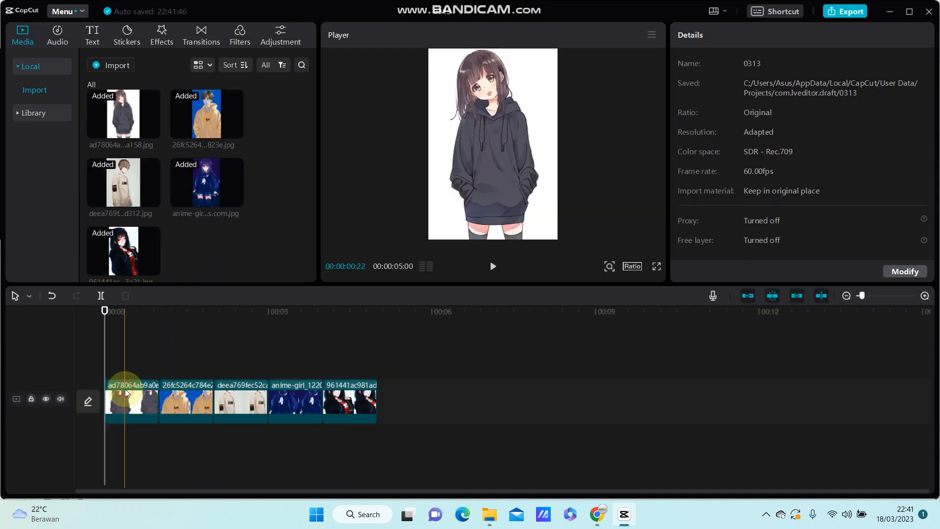
pyautogui.click(131, 401)
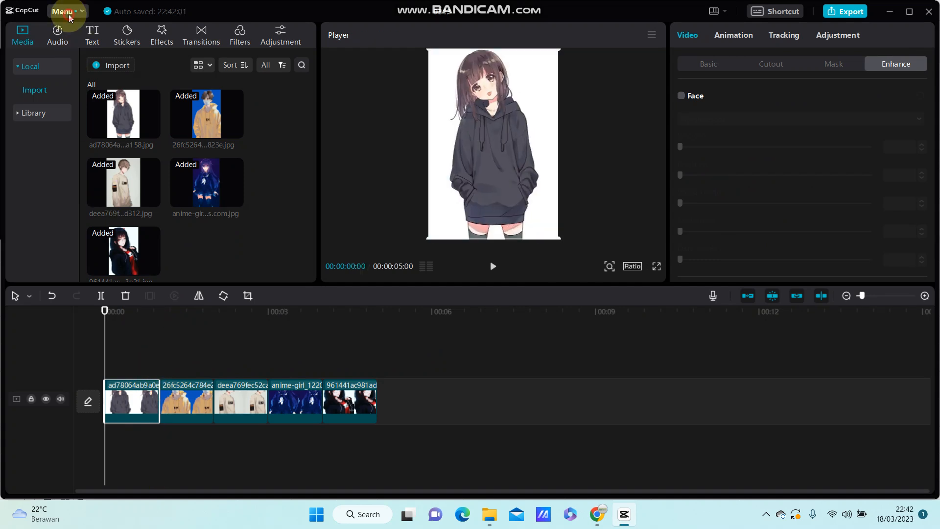
pyautogui.click(63, 11)
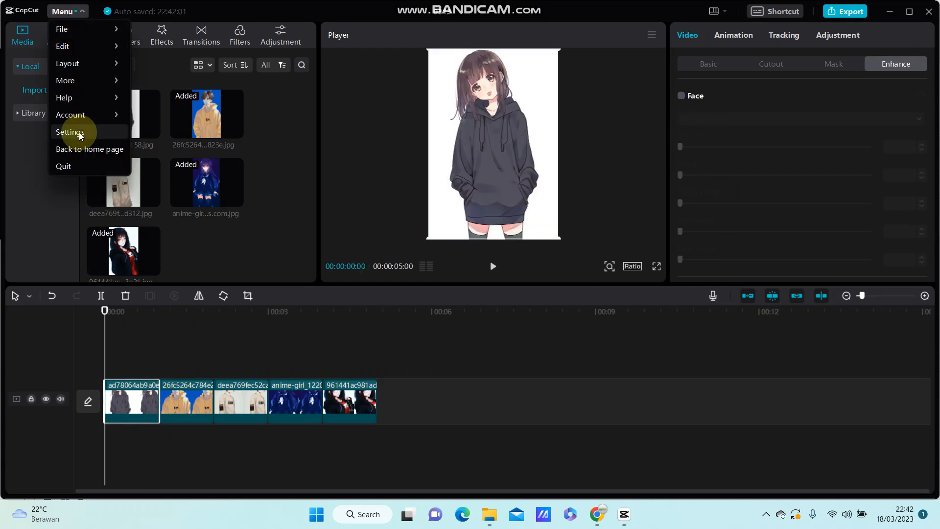
pyautogui.click(70, 132)
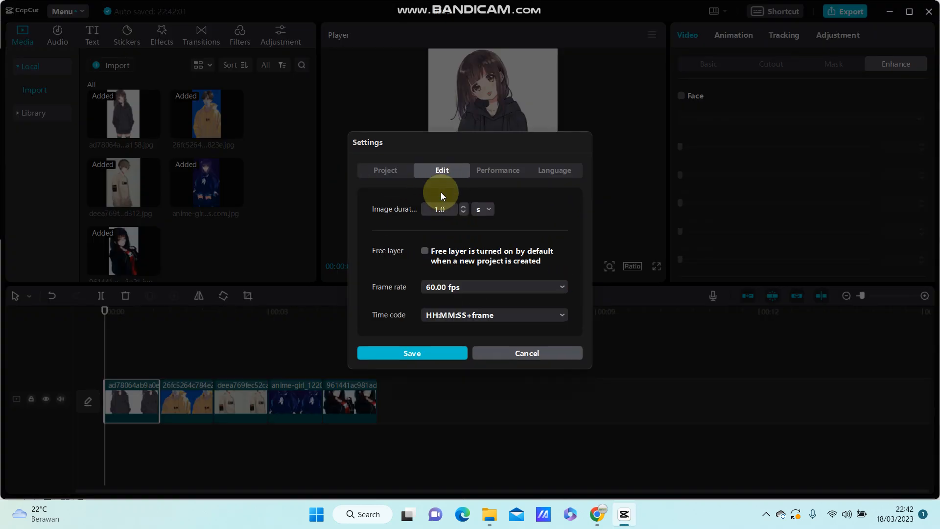
pyautogui.moveTo(417, 207)
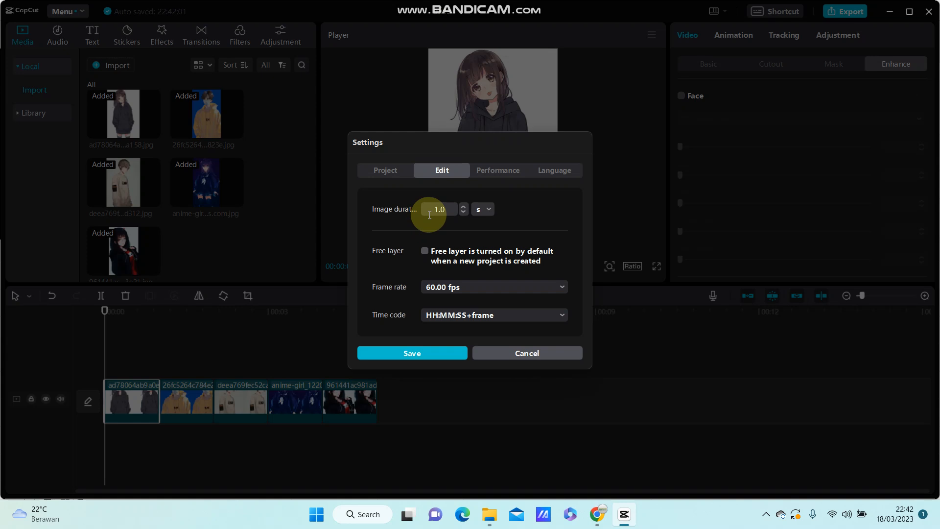
pyautogui.moveTo(392, 221)
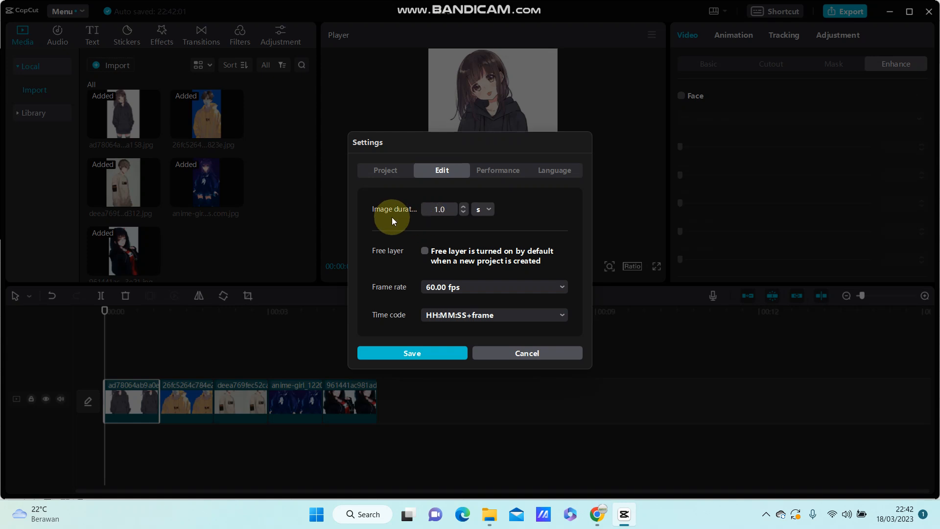
pyautogui.moveTo(437, 212)
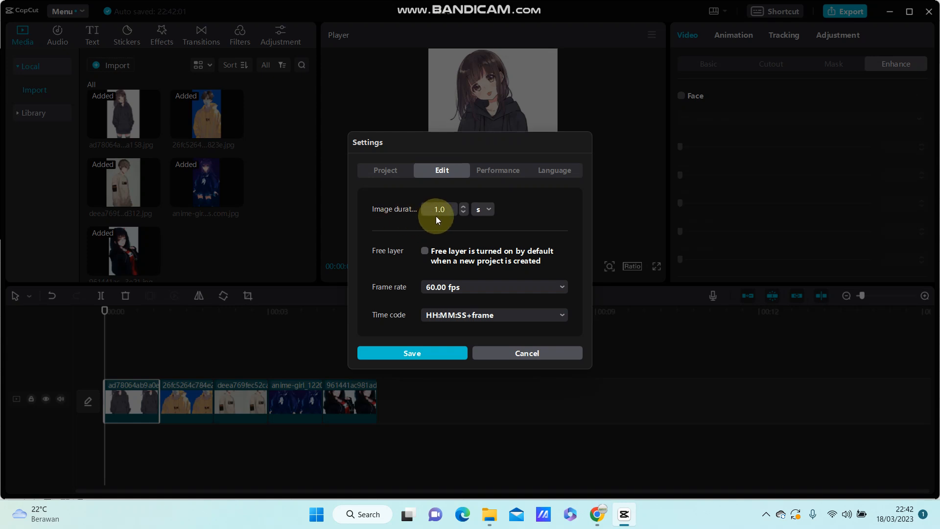
pyautogui.moveTo(432, 287)
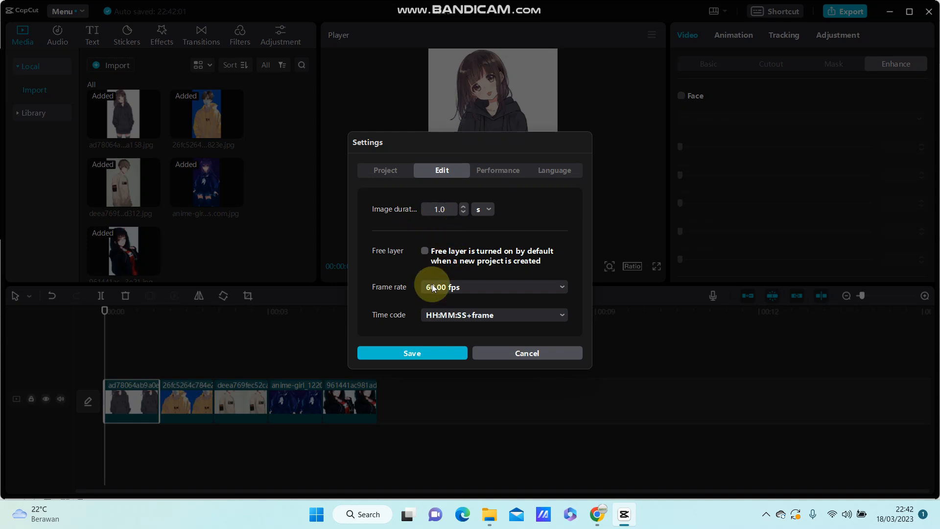
pyautogui.click(412, 352)
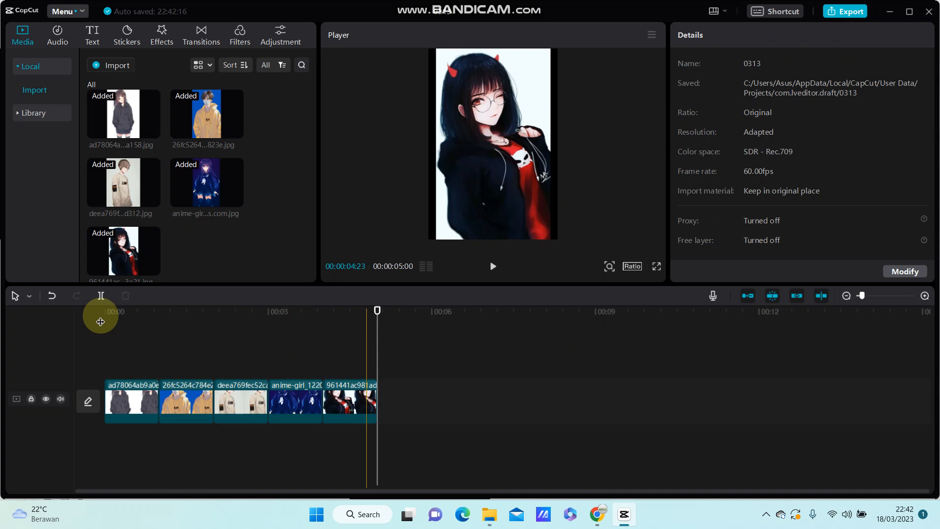
# Add the Flashes transition after the first clip and apply it between all clips.
pyautogui.click(200, 35)
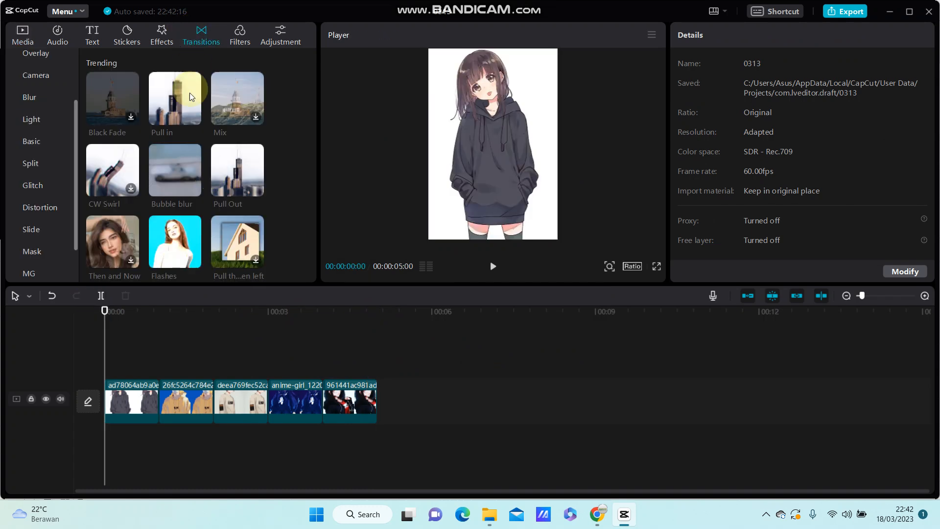
pyautogui.scroll(-3)
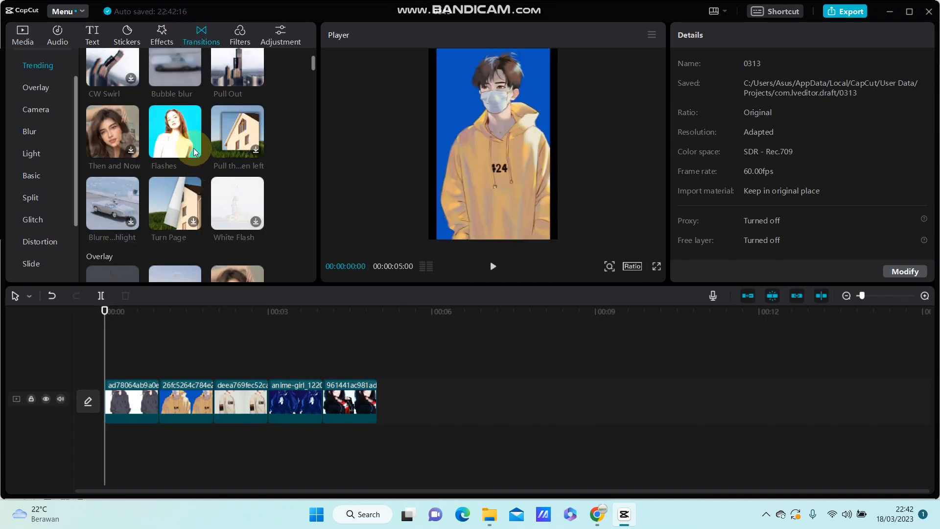
pyautogui.click(175, 131)
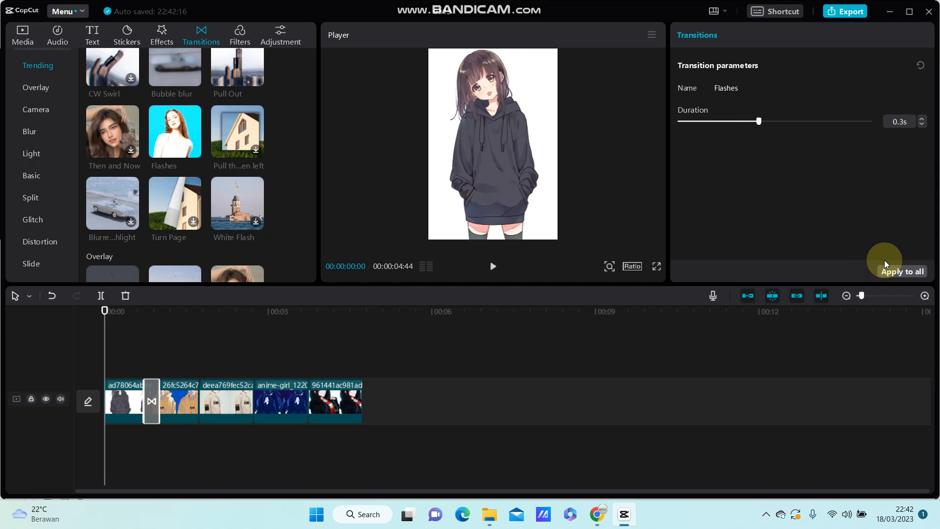
pyautogui.click(902, 271)
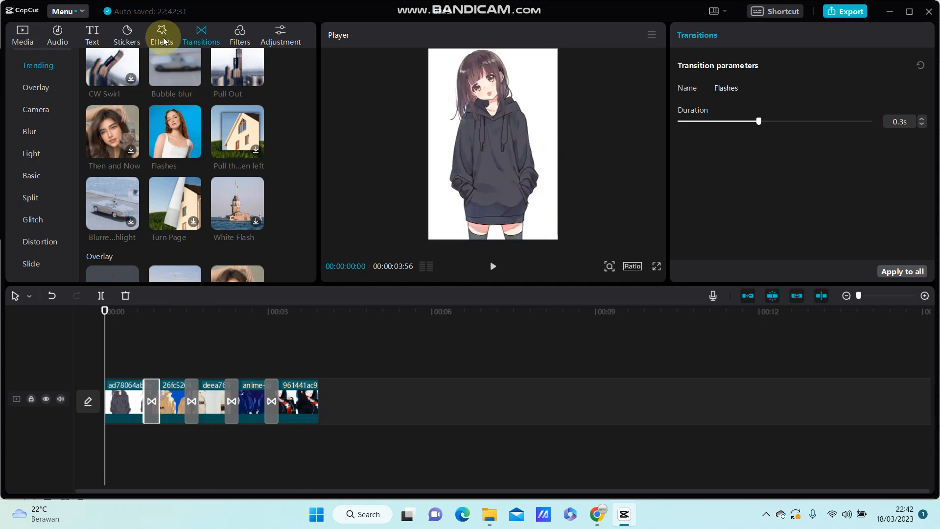
pyautogui.moveTo(165, 45)
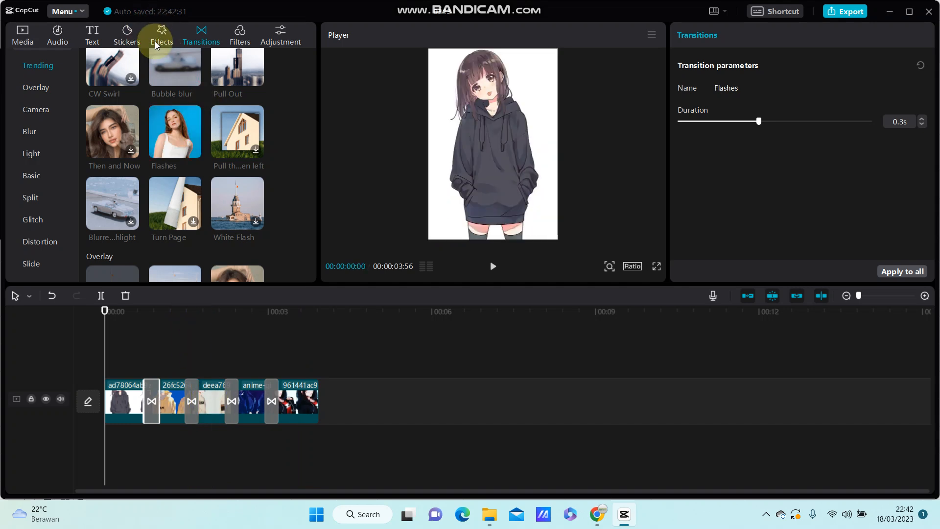
# Browse the Video effects categories down to the Nightclub collection and preview Beat.
pyautogui.click(161, 35)
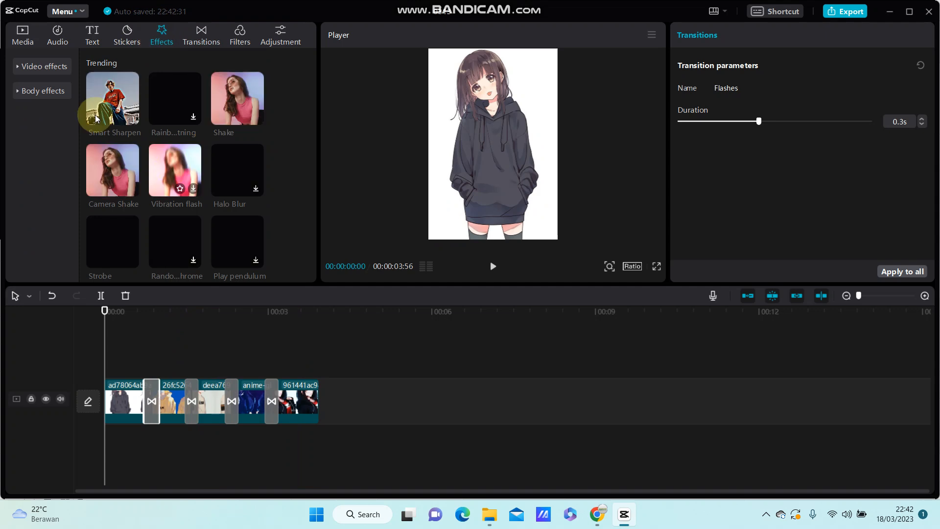
pyautogui.click(42, 66)
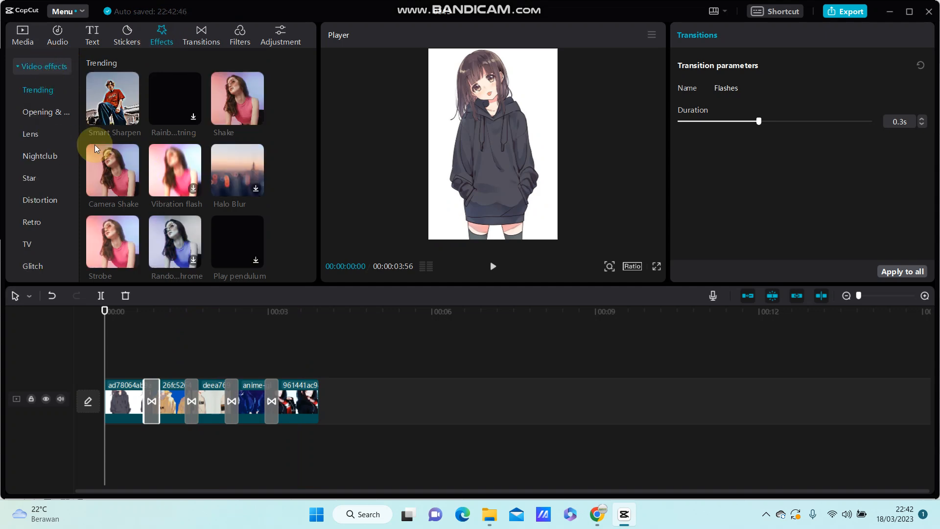
pyautogui.moveTo(42, 164)
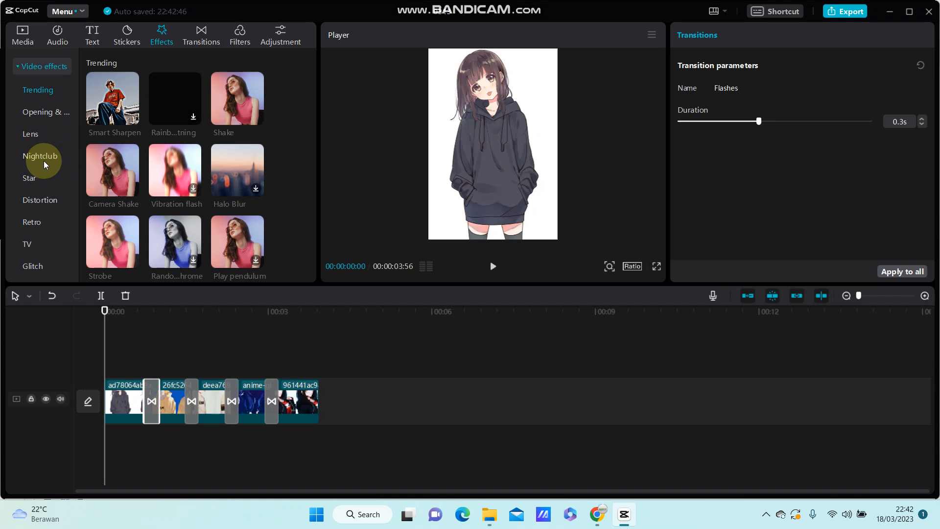
pyautogui.scroll(-3)
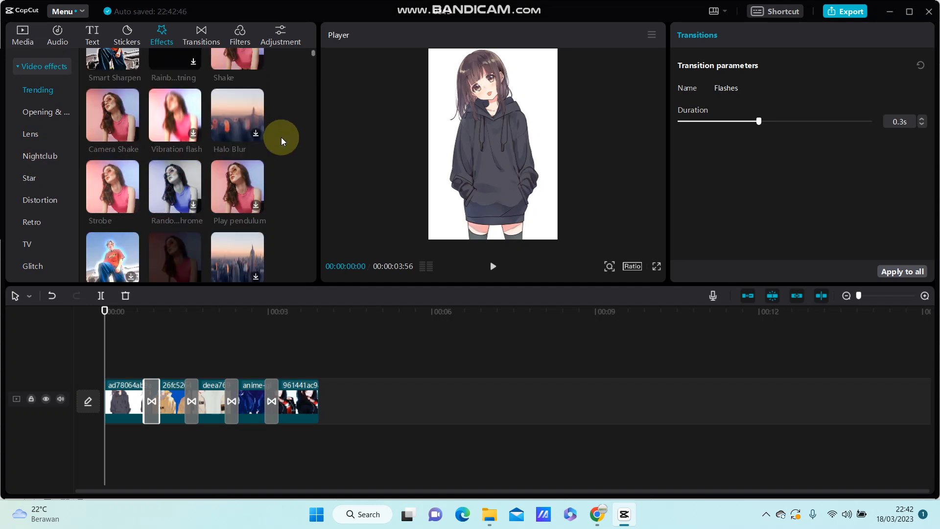
pyautogui.scroll(-3)
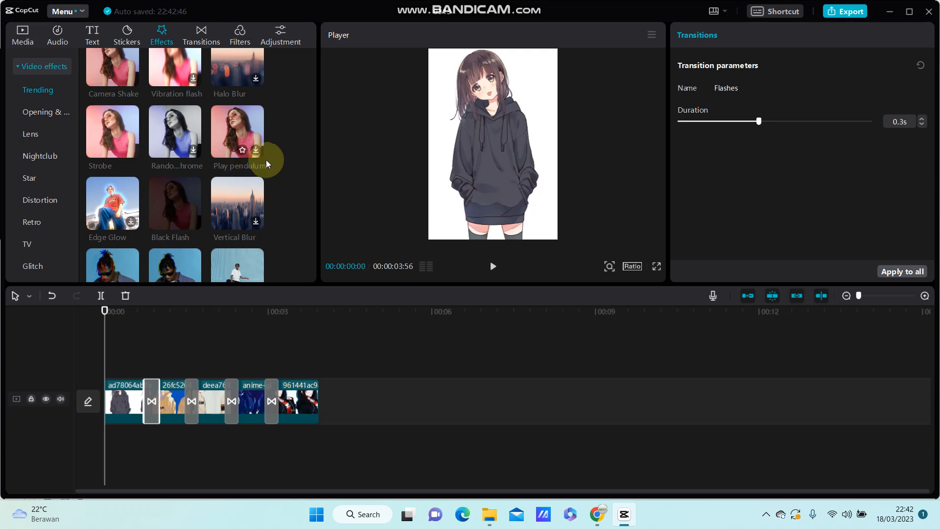
pyautogui.scroll(-3)
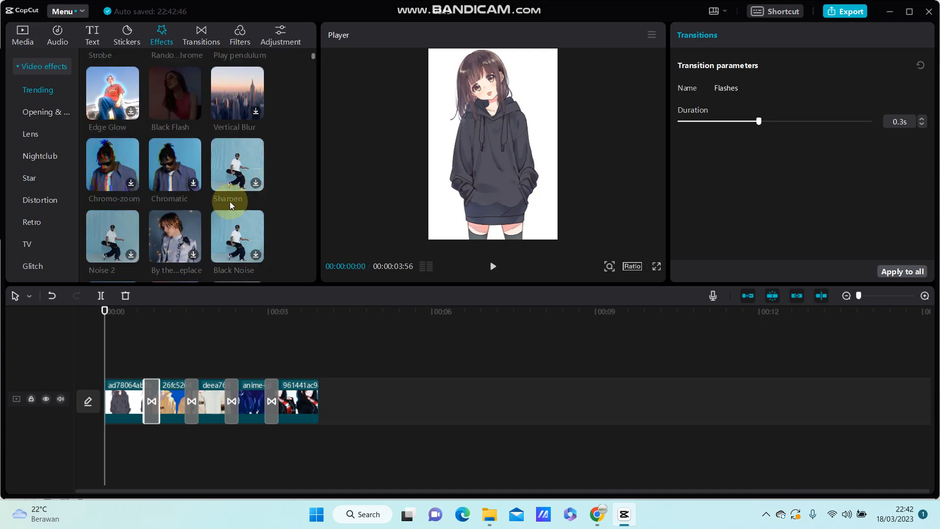
pyautogui.scroll(3)
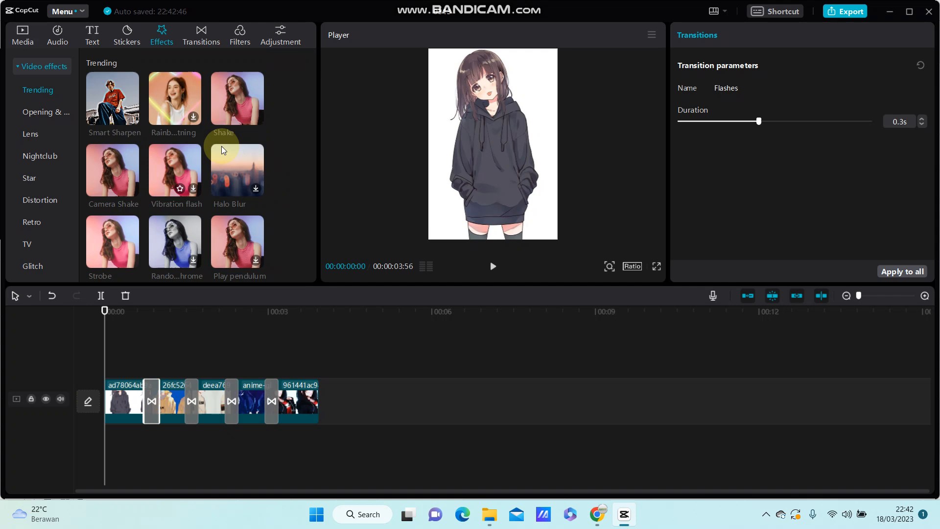
pyautogui.scroll(-3)
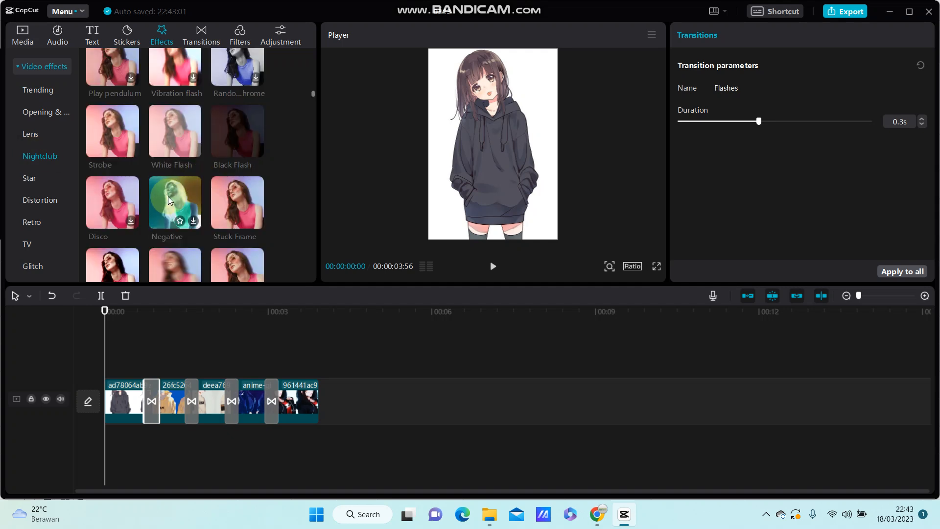
pyautogui.scroll(-3)
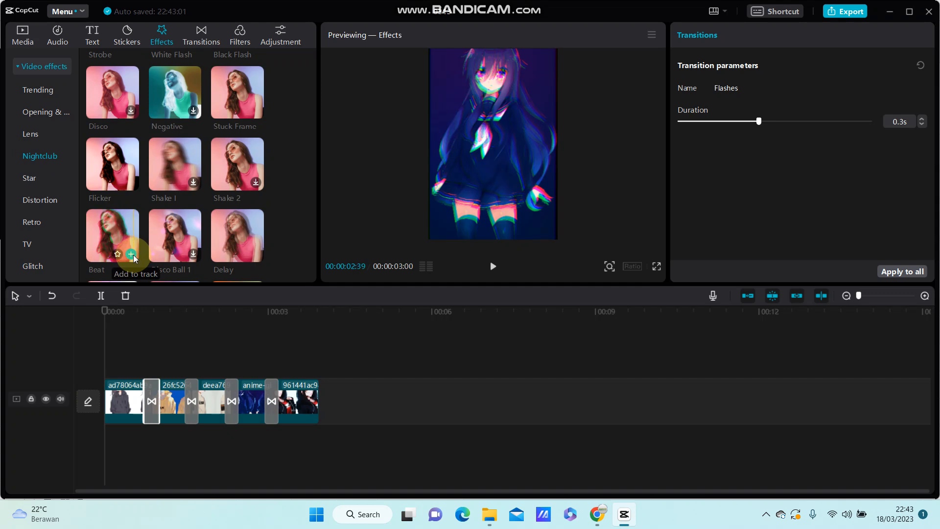
# Add the Beat effect track and stretch it across all five portrait clips.
pyautogui.click(131, 255)
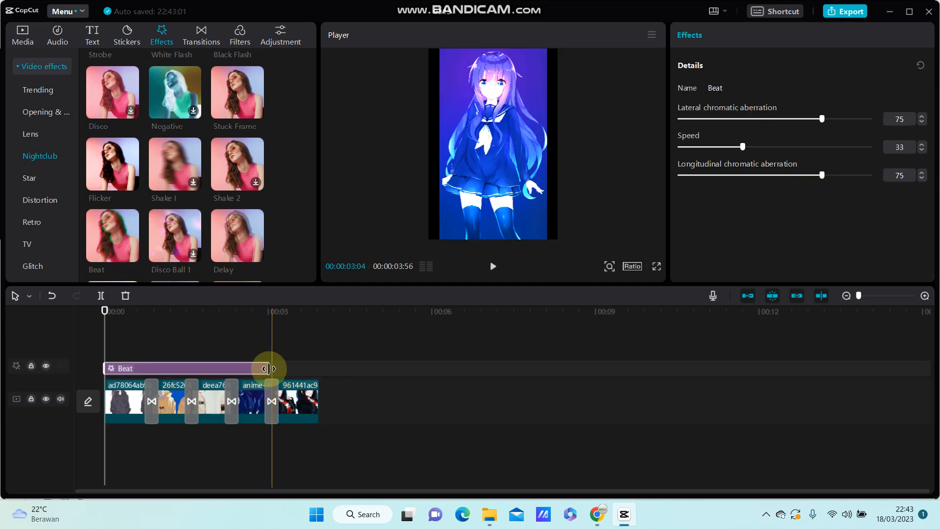
pyautogui.click(265, 369)
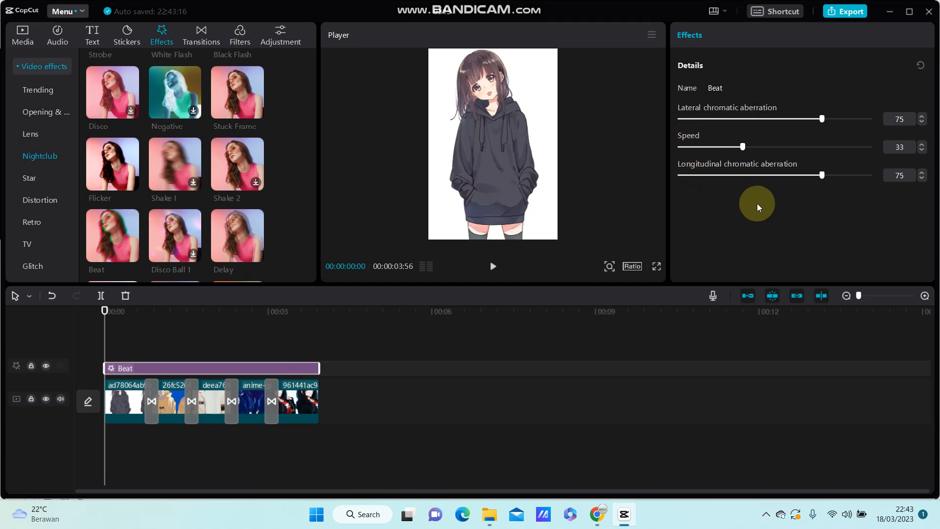
pyautogui.moveTo(754, 74)
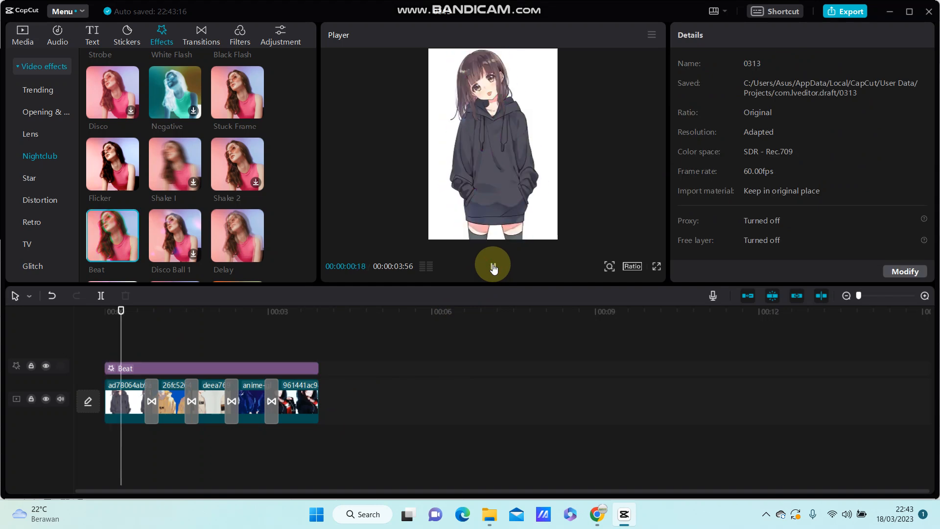
# Play the slideshow with Beat, then preview the Camera Shake effect in the Lens collection.
pyautogui.click(493, 266)
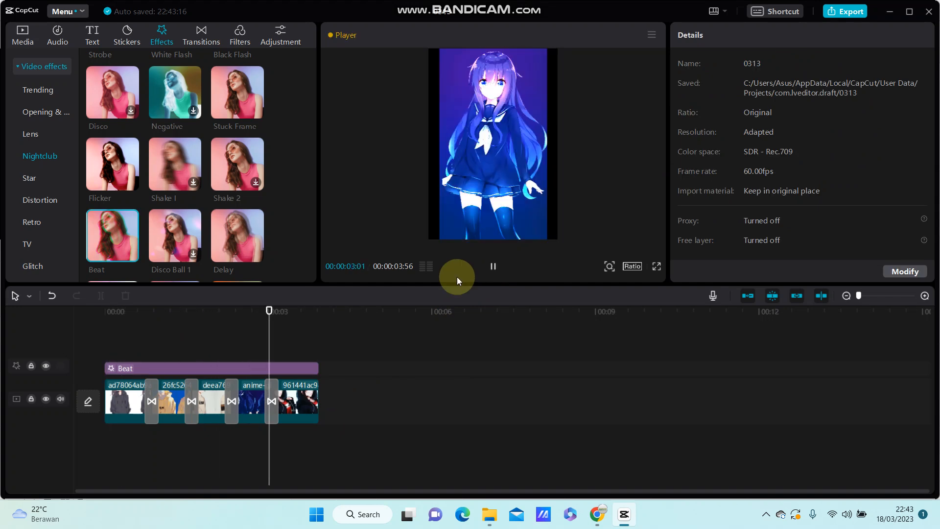
pyautogui.click(493, 267)
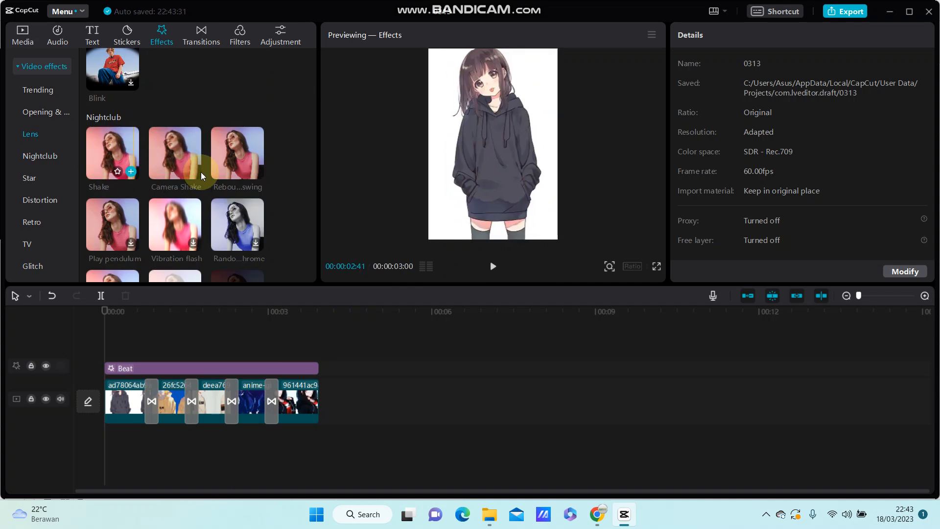
# Add a Camera Shake effect track spanning all clips above Beat and play the result.
pyautogui.click(193, 172)
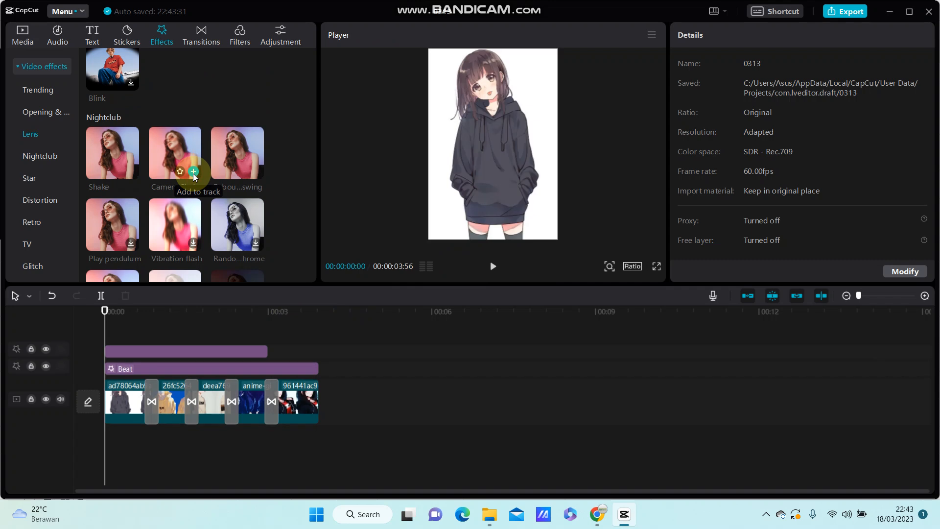
pyautogui.click(192, 171)
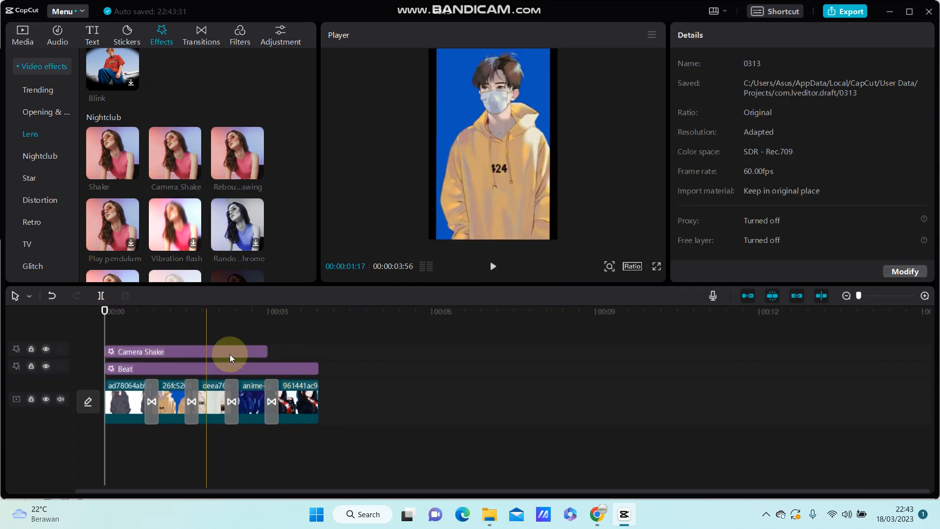
pyautogui.rightClick(174, 351)
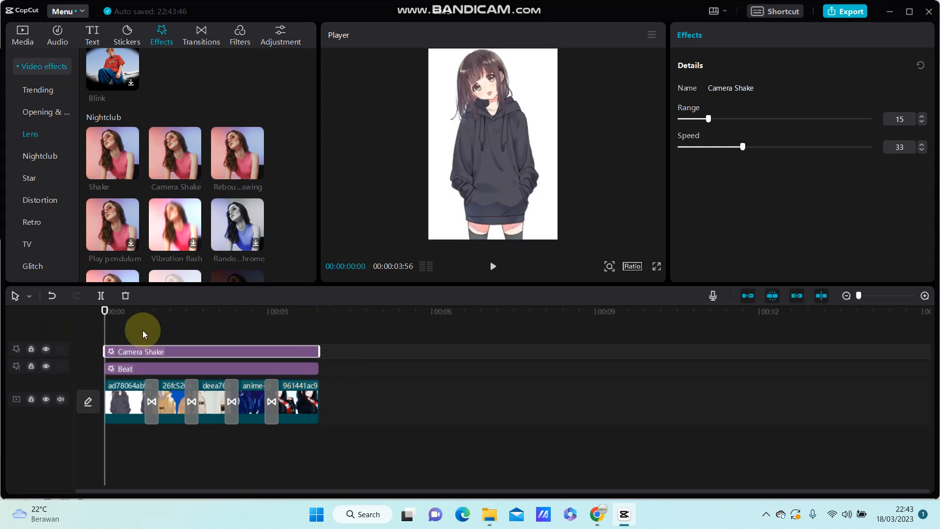
pyautogui.click(493, 266)
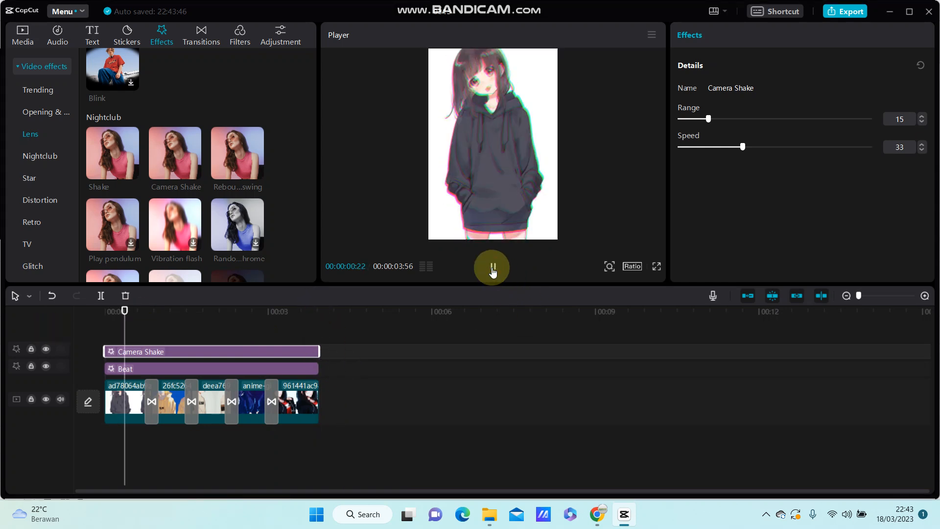
pyautogui.click(492, 267)
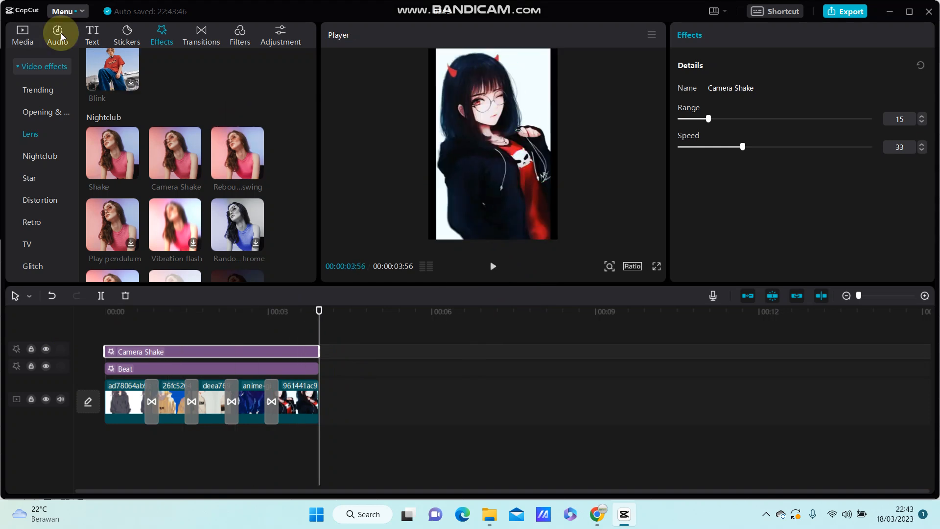
# Browse the Audio library's music, sound effects and extracted audio, ending on the Text options.
pyautogui.click(58, 35)
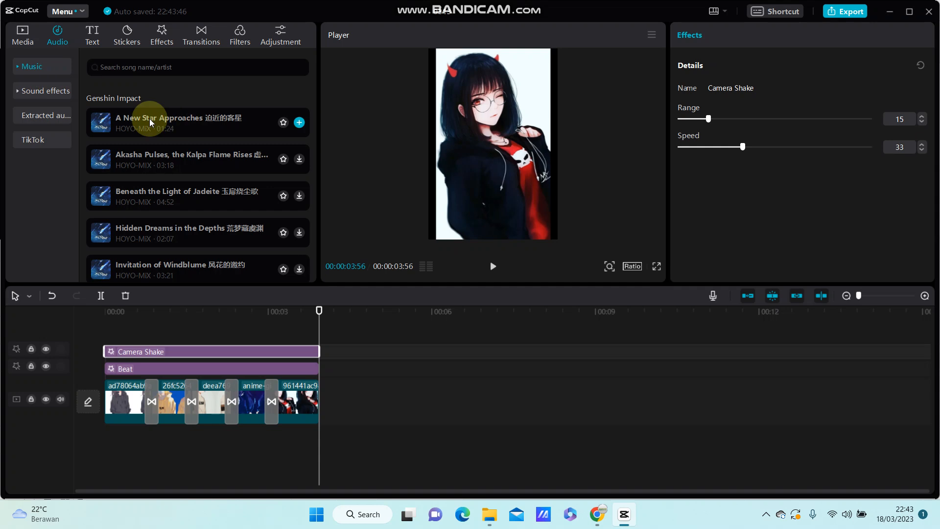
pyautogui.moveTo(47, 95)
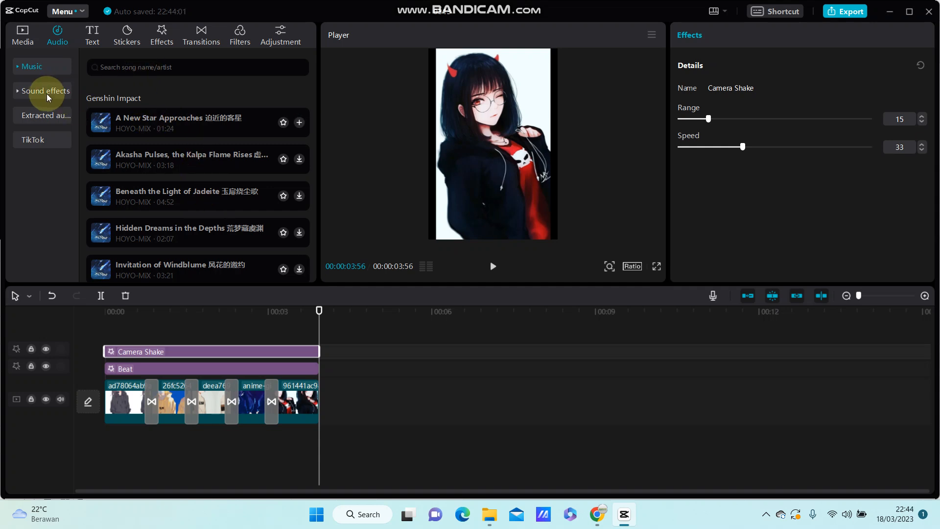
pyautogui.click(47, 91)
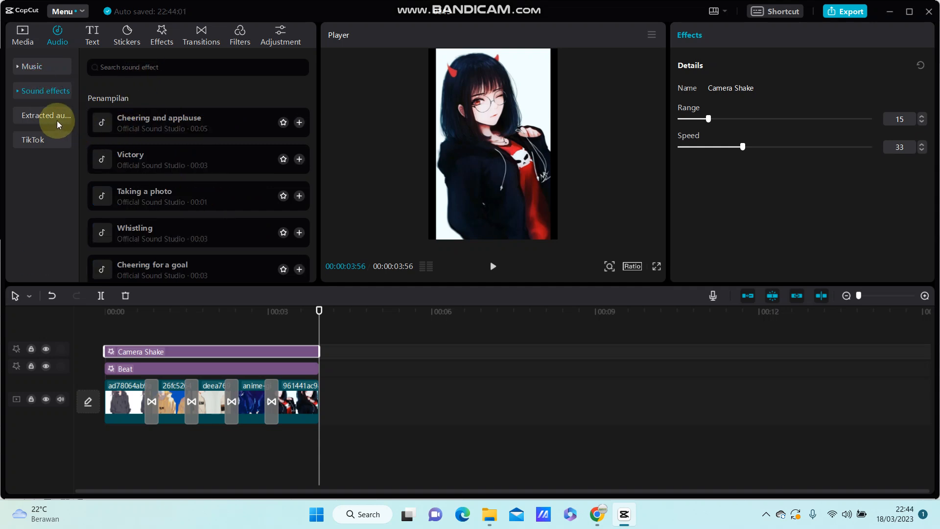
pyautogui.click(46, 115)
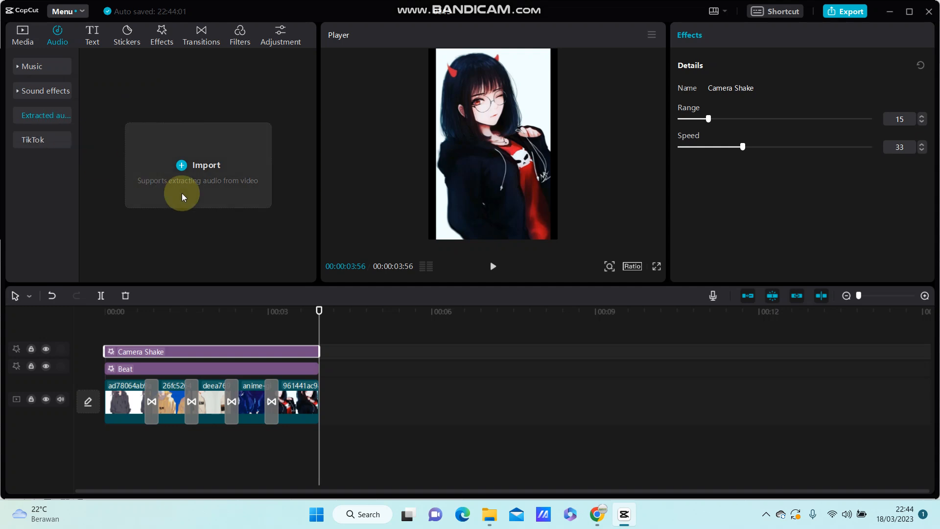
pyautogui.moveTo(92, 35)
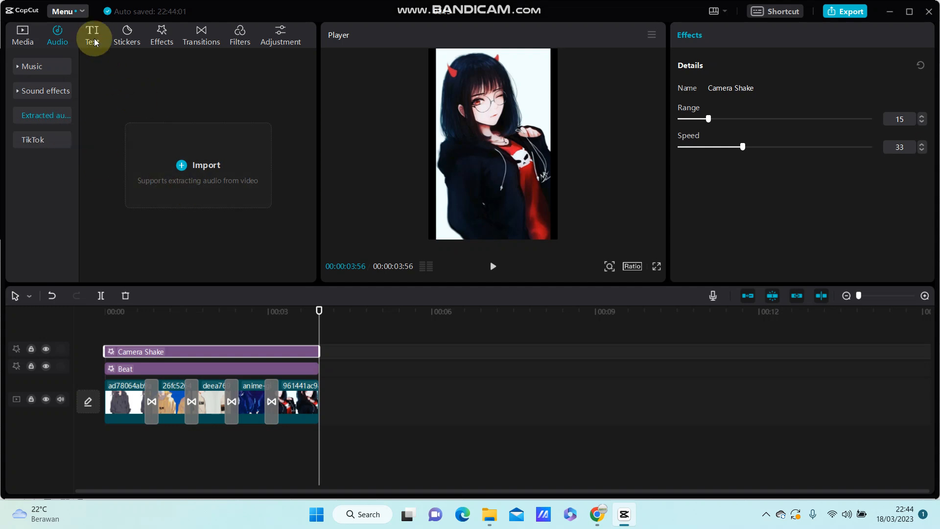
pyautogui.click(92, 35)
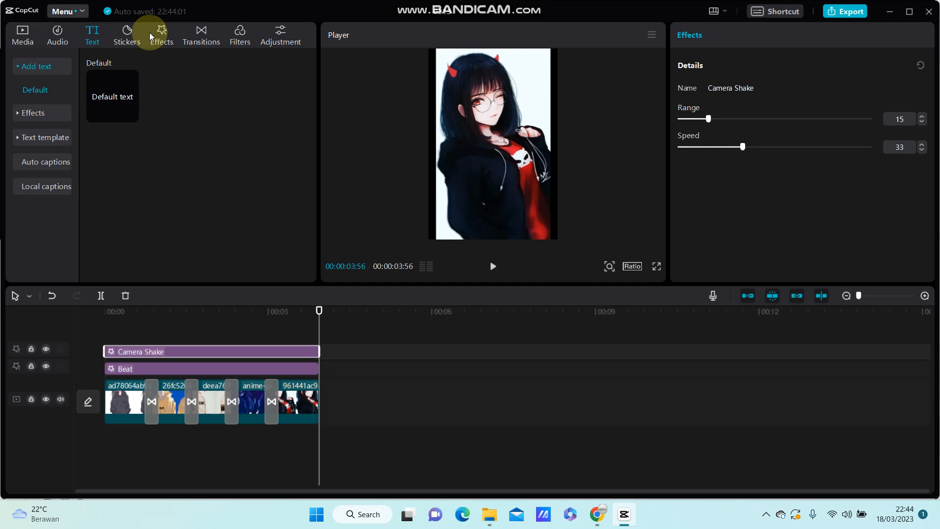
pyautogui.moveTo(213, 181)
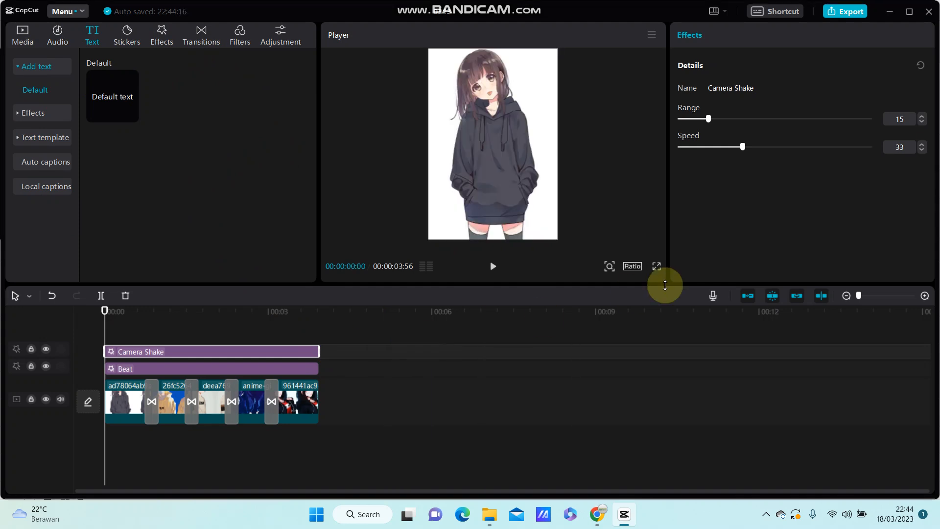
# Play the finished slideshow through to the end to review transitions and effects.
pyautogui.click(493, 267)
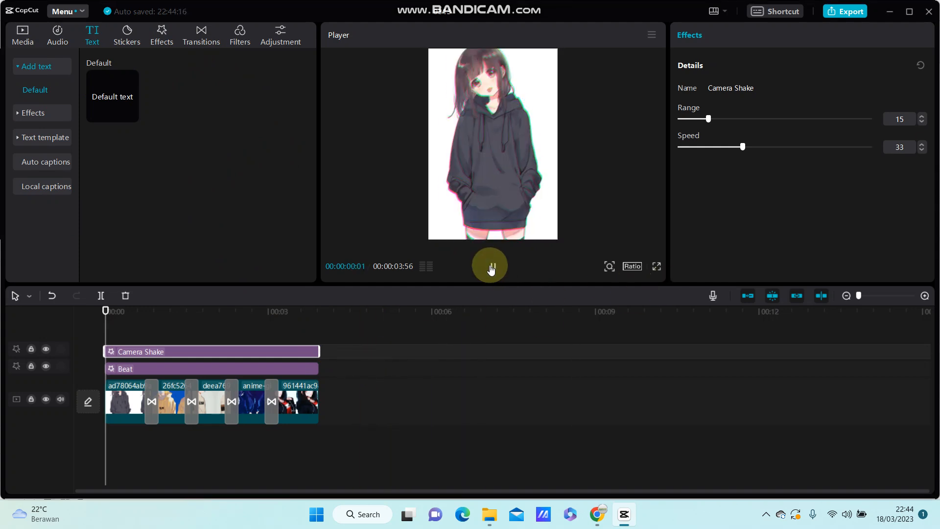
pyautogui.click(203, 311)
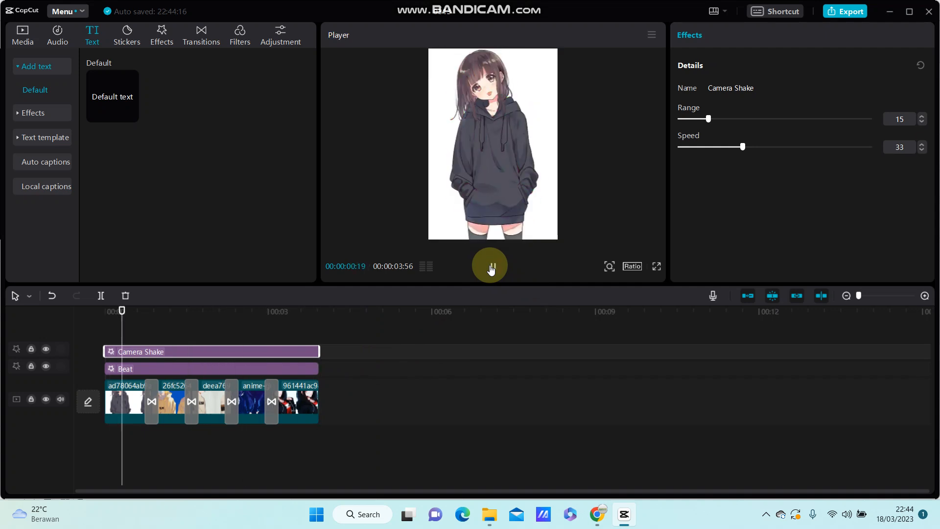
pyautogui.click(490, 265)
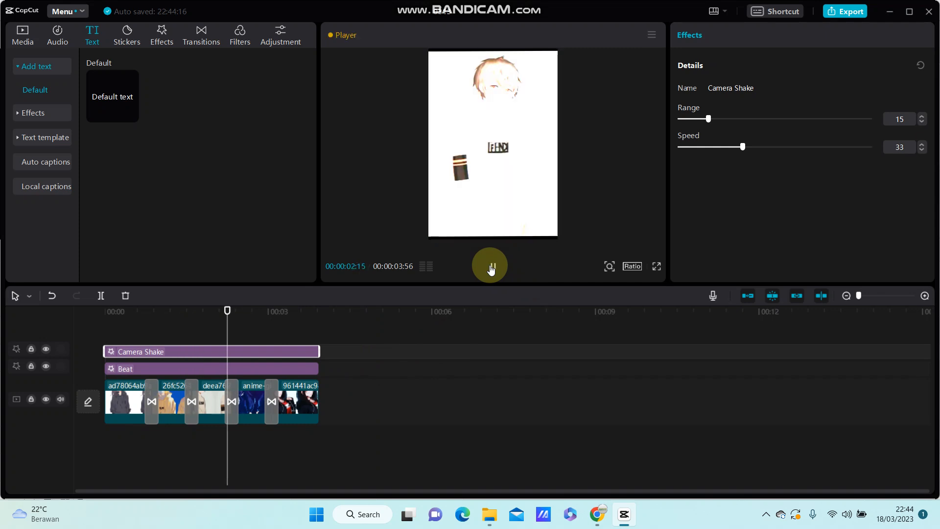
pyautogui.click(490, 266)
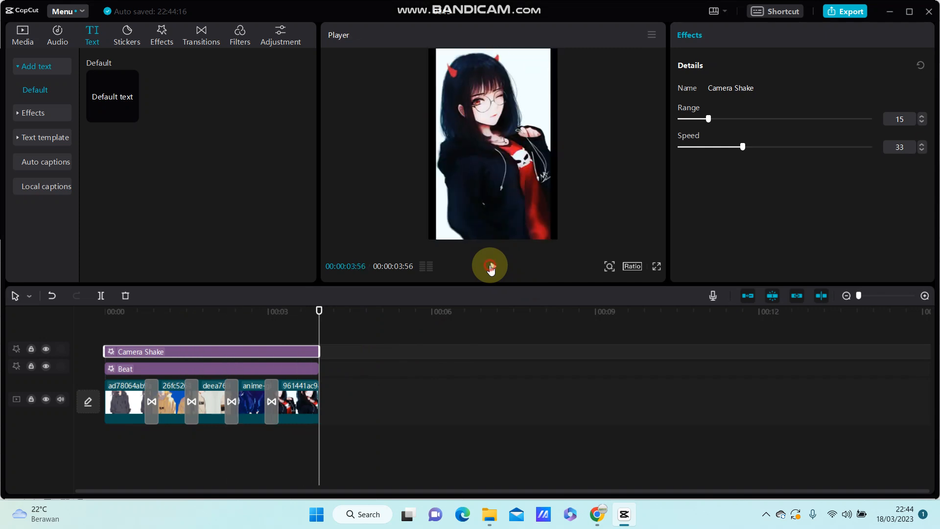